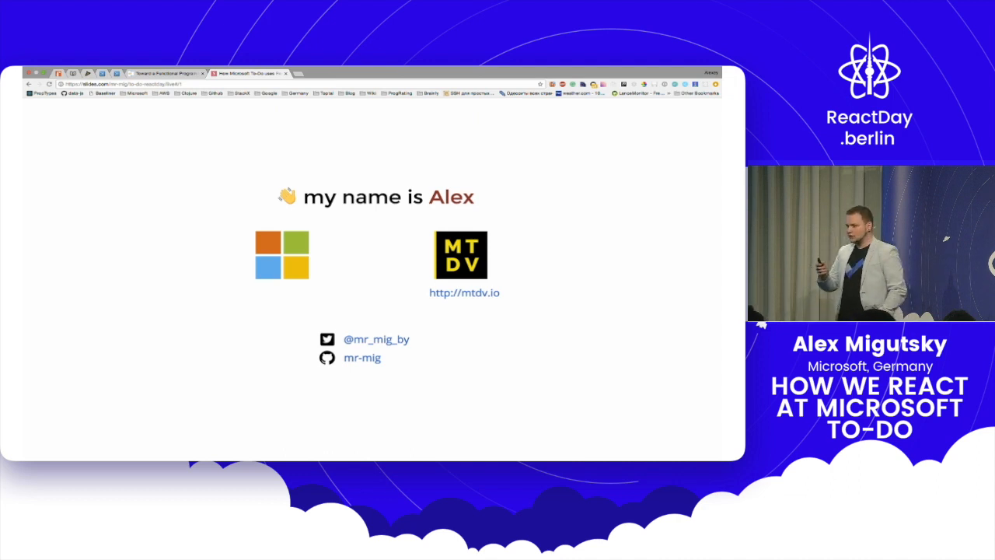
Advance the deck from the introduction through Composable Store and Normalized State to the Relational Database? slide.
key("Right")
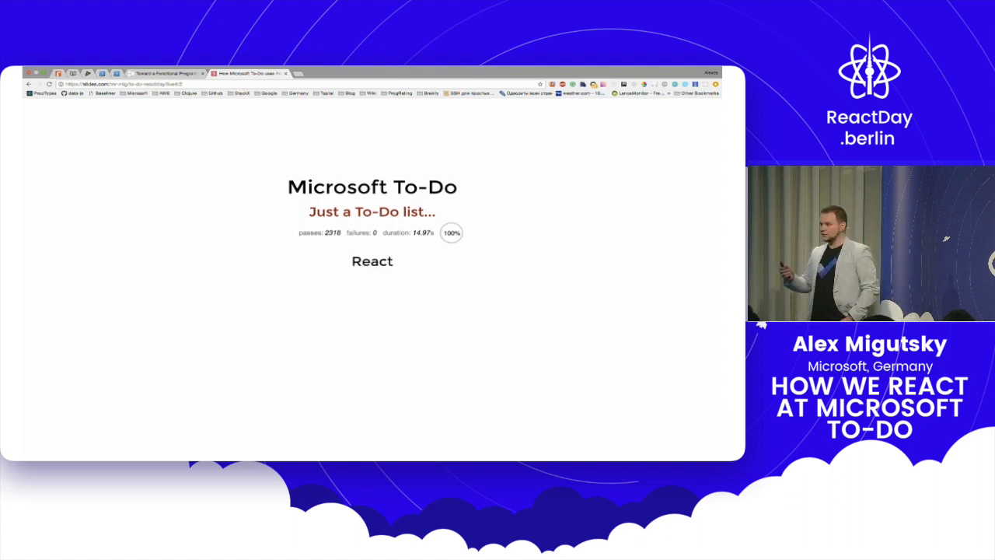
key("right")
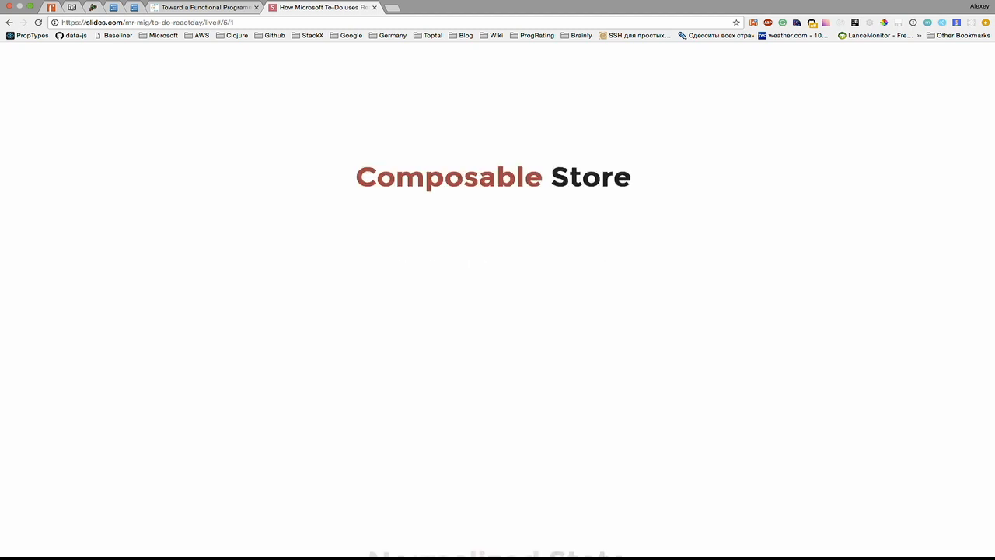
key("Right")
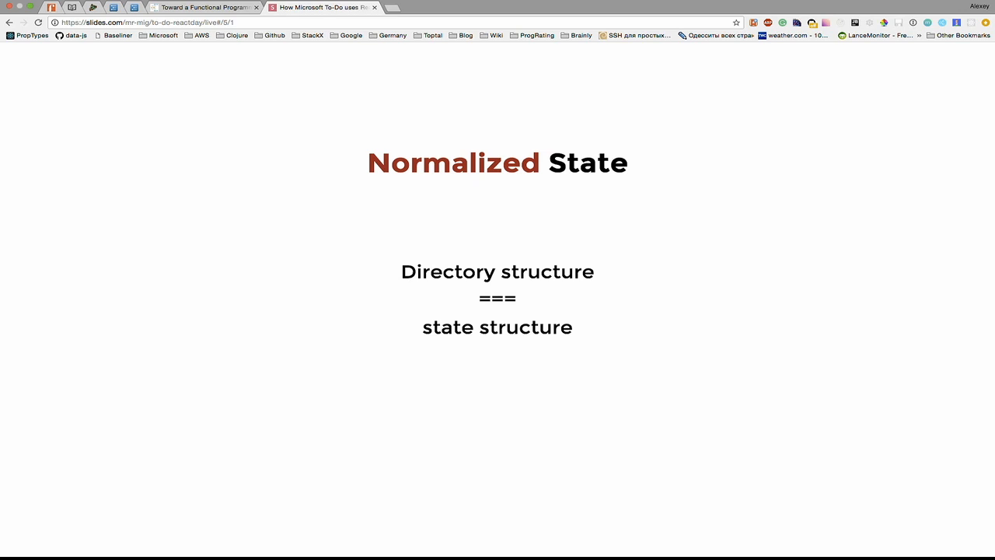
key("Right")
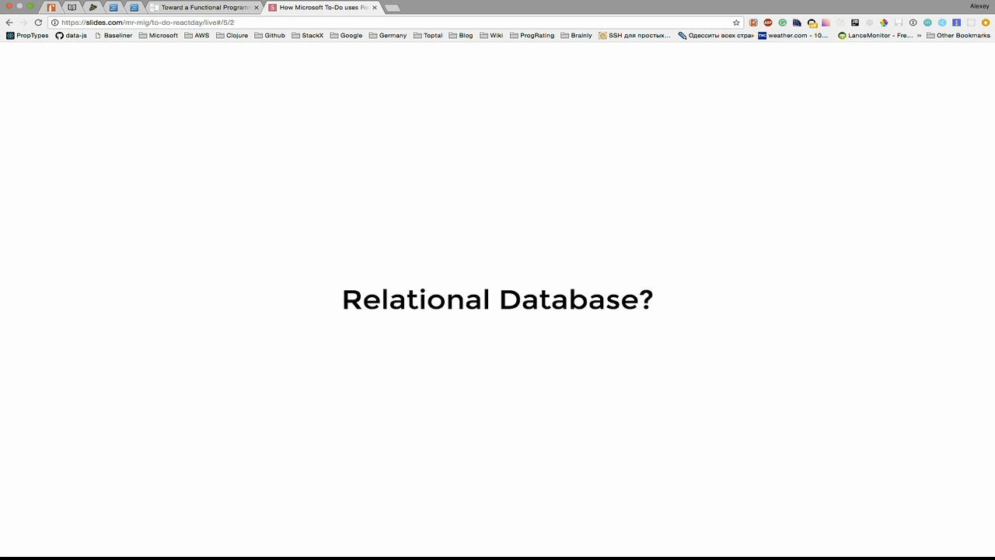
Advance from the Relational Database? slide to the Commander pattern? slide.
key("Right")
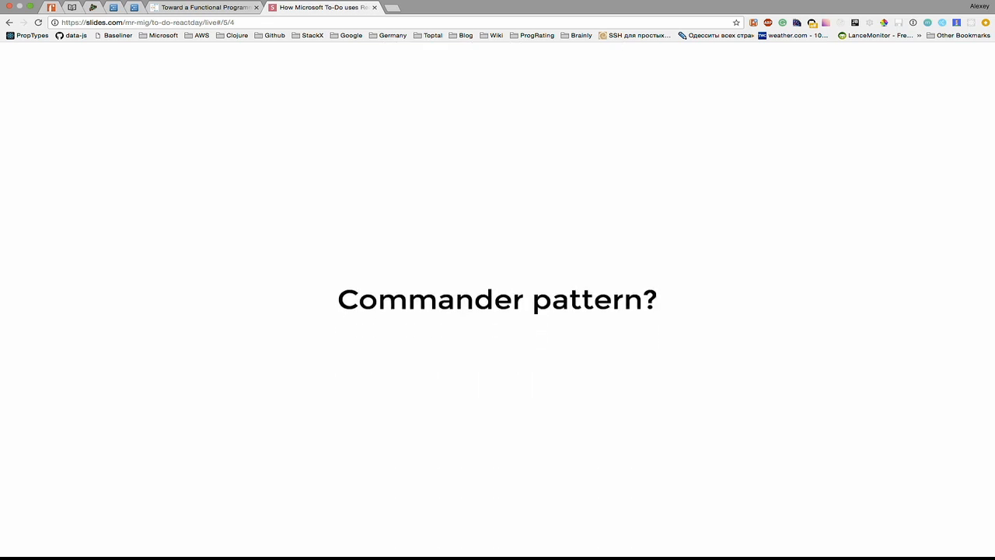
Reach the Want more details? meetup slide and reveal the December 6th, 2017 date.
key("Right")
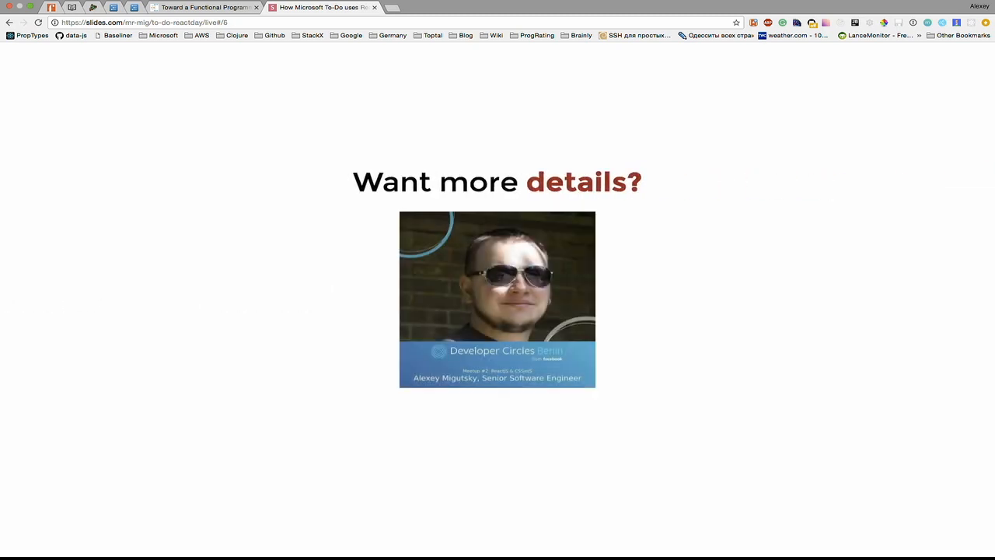
key("Right")
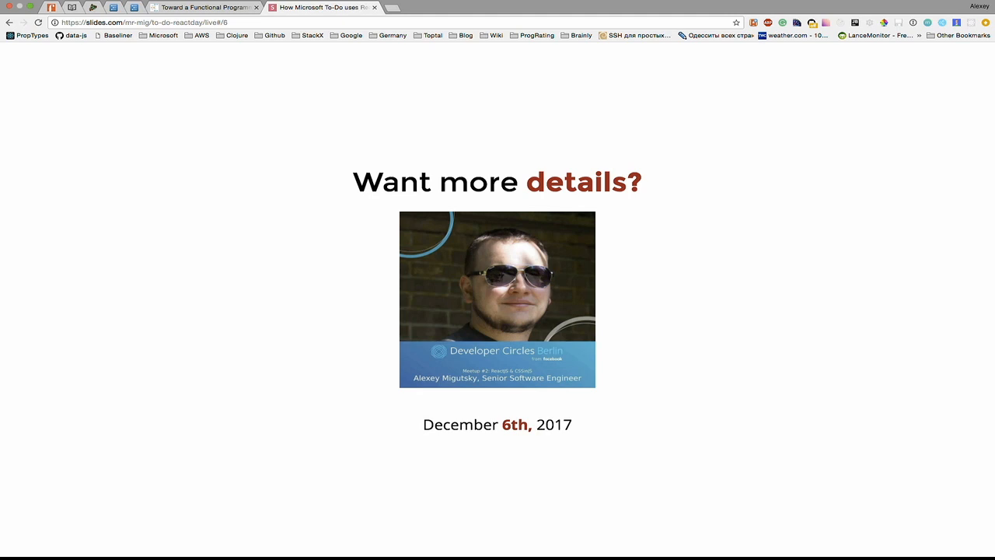